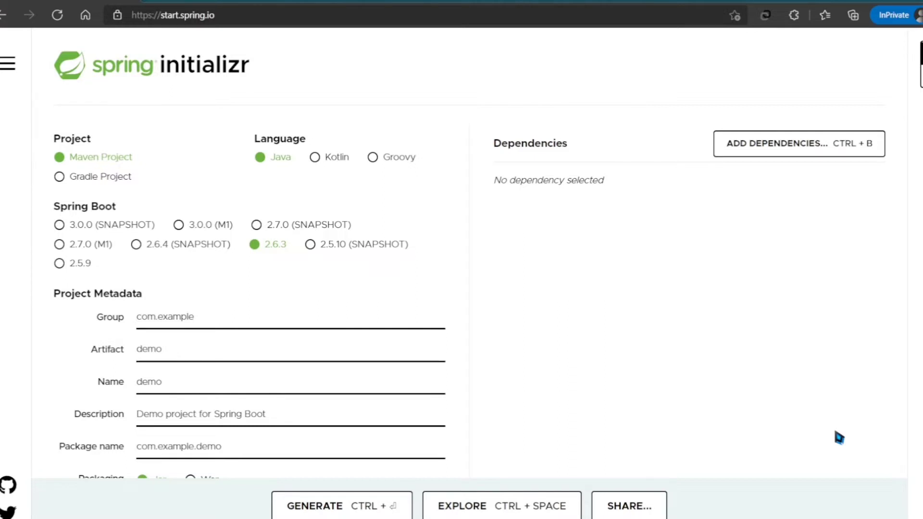
{"action": "mouse_move", "coordinate": [486, 347]}
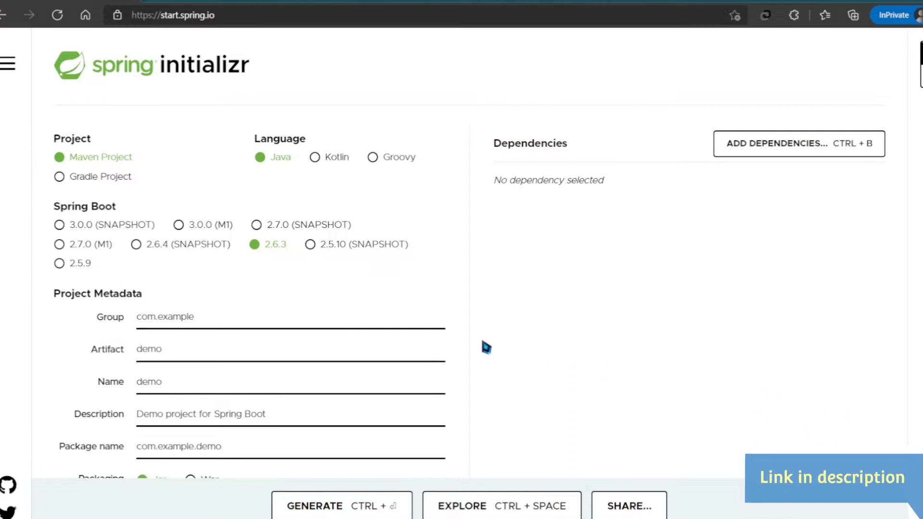
{"action": "mouse_move", "coordinate": [121, 297]}
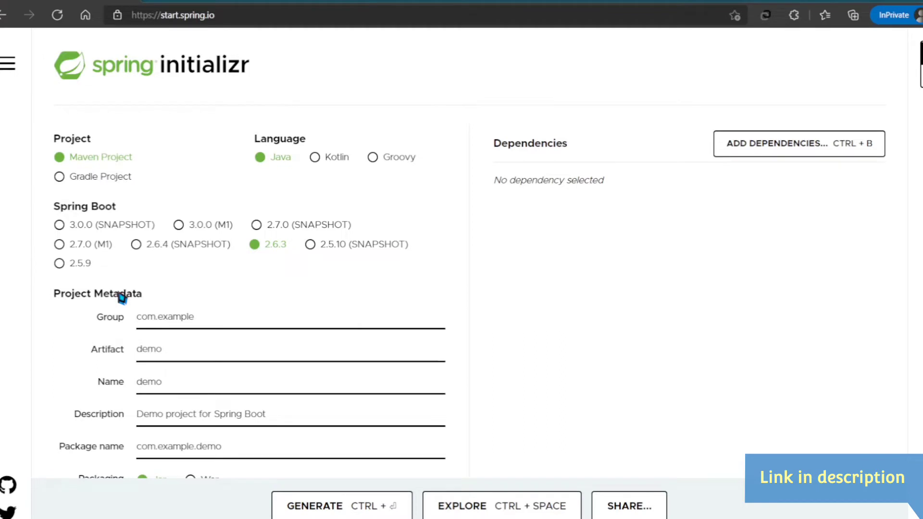
Select Spring Boot 2.5.9 and fill group com.vkstech, artifact Elasticsearch and name ElasticsearchDemo
{"action": "left_click", "coordinate": [59, 263]}
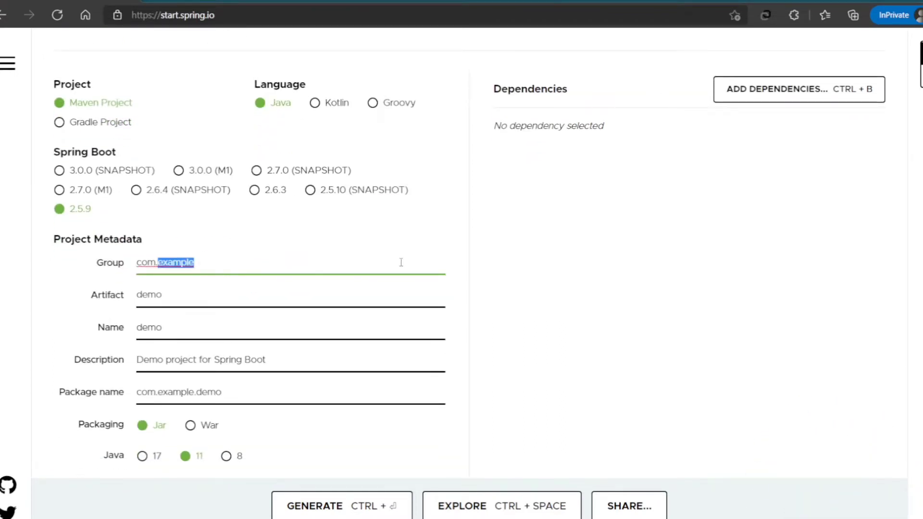
{"action": "type", "text": "vkstec"}
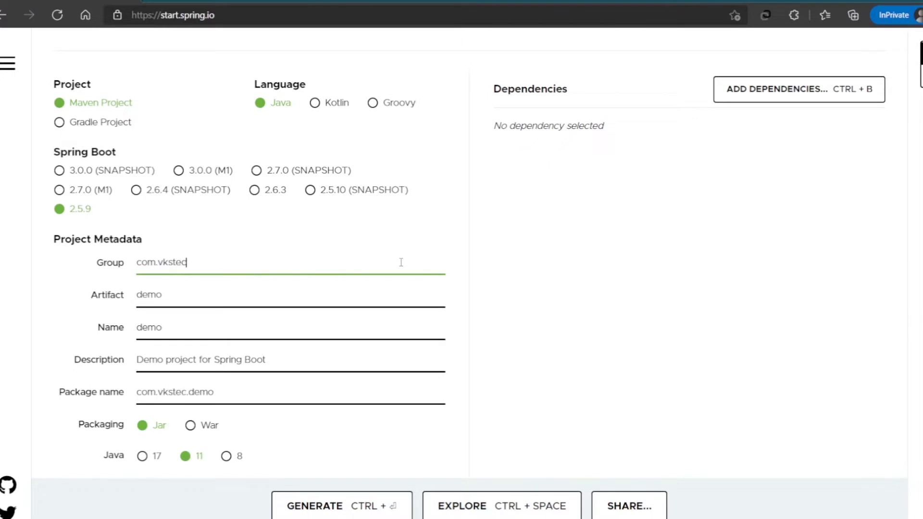
{"action": "type", "text": "h"}
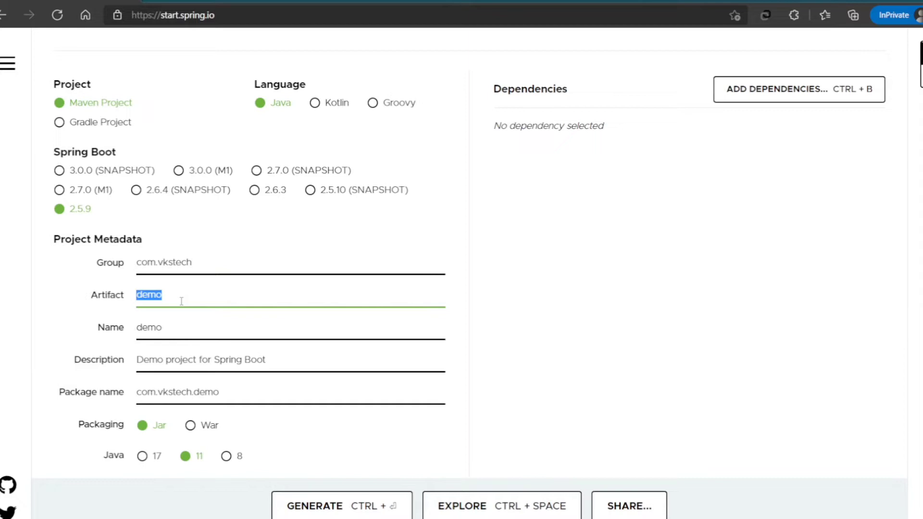
{"action": "type", "text": "Elasticsea"}
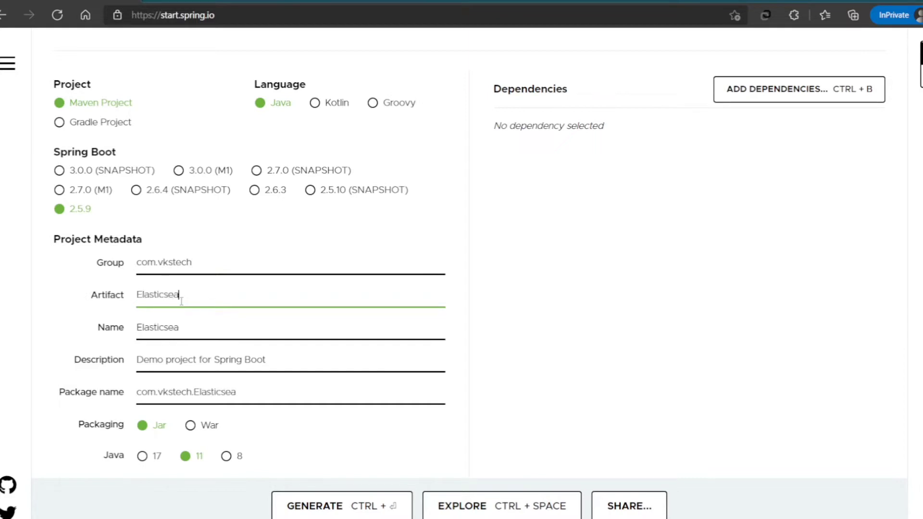
{"action": "type", "text": "rch"}
{"action": "left_click", "coordinate": [291, 362]}
{"action": "type", "text": "Data"}
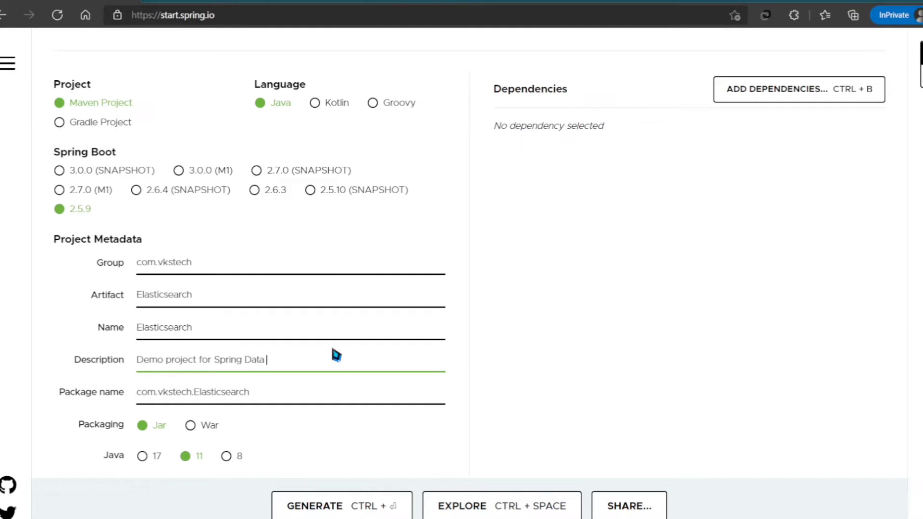
{"action": "type", "text": "E"}
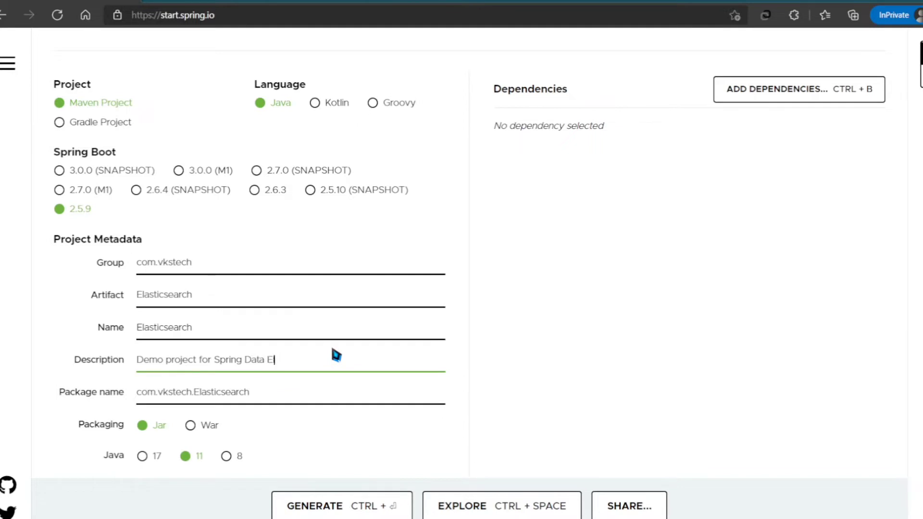
{"action": "type", "text": "lasticsearch"}
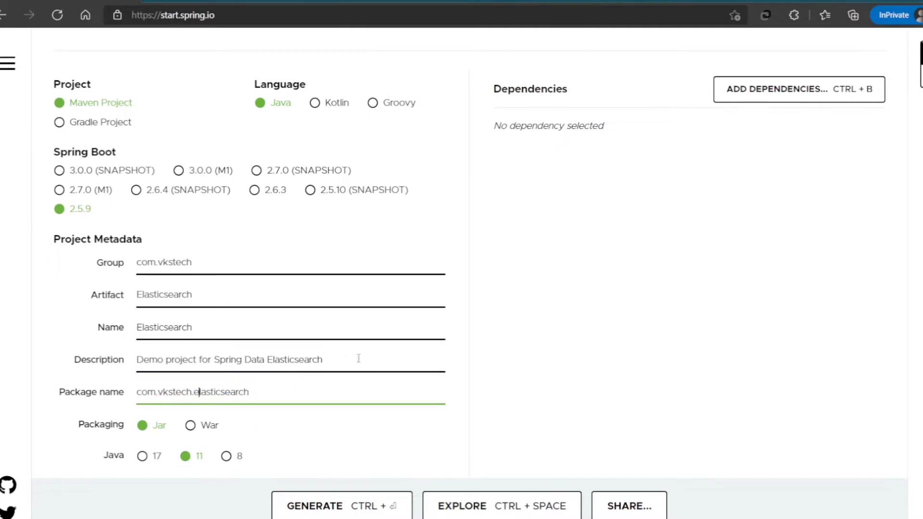
{"action": "type", "text": "Demo"}
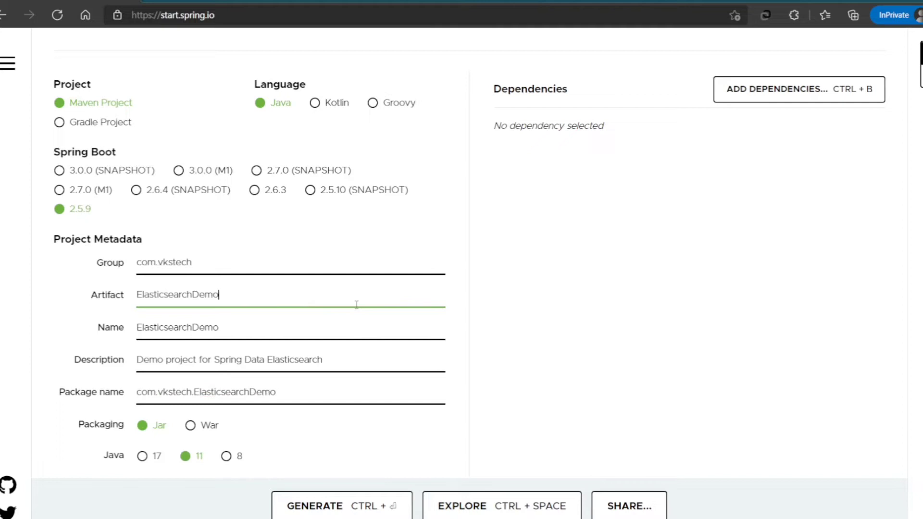
Set package name com.vkstech.elasticsearch, War packaging and Java 8
{"action": "left_click", "coordinate": [206, 392]}
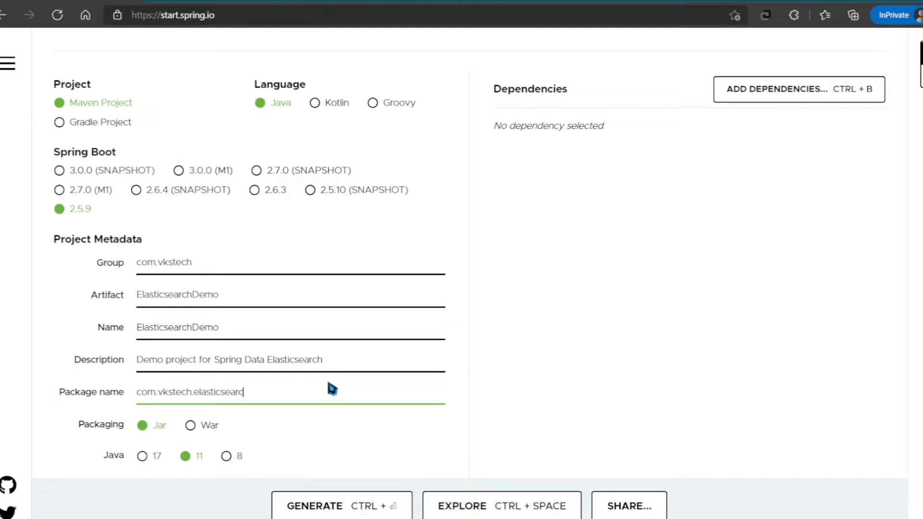
{"action": "left_click", "coordinate": [191, 425]}
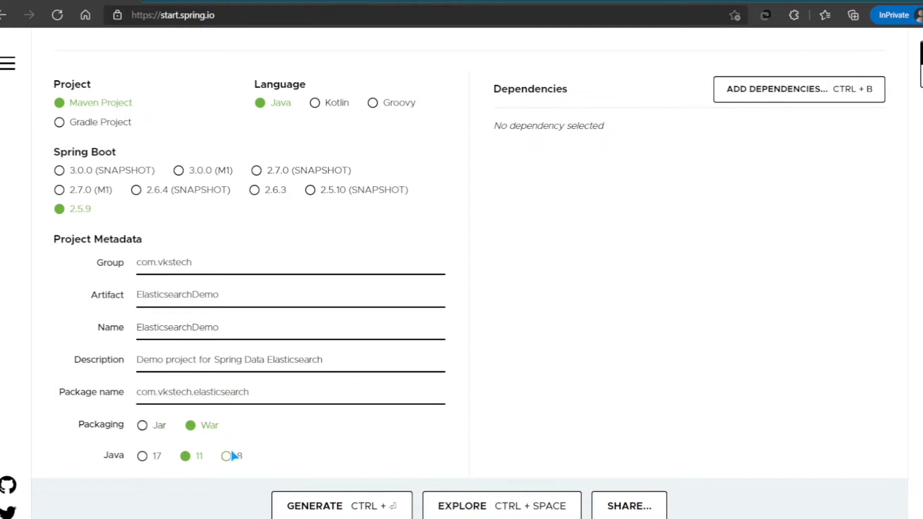
{"action": "left_click", "coordinate": [226, 455]}
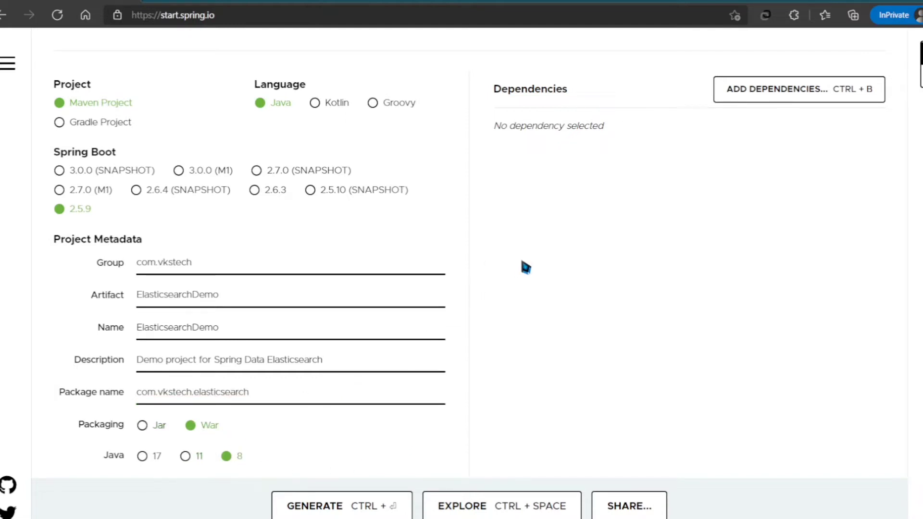
{"action": "scroll", "scroll_direction": "up", "scroll_amount": 3}
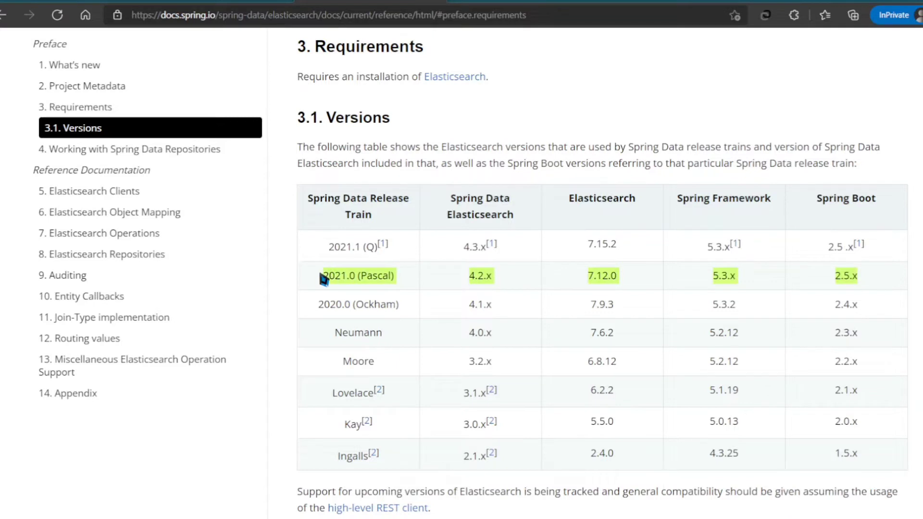
{"action": "mouse_move", "coordinate": [846, 270]}
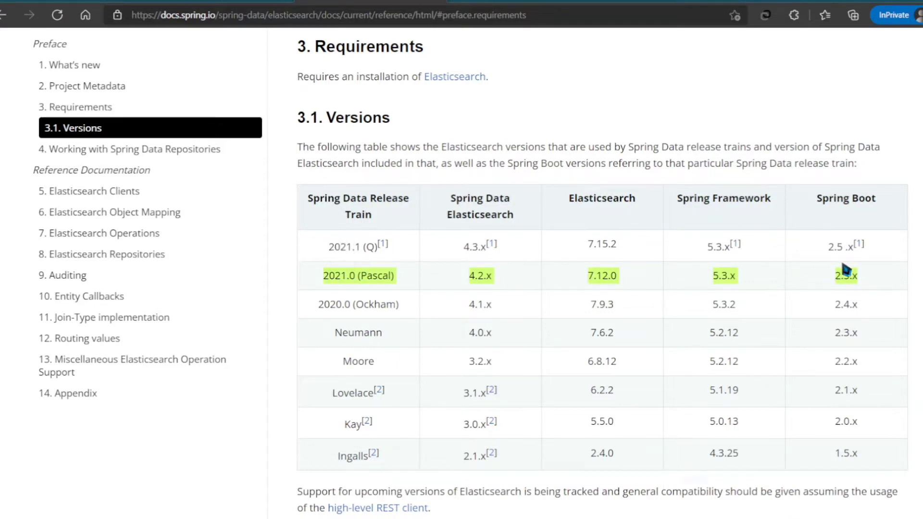
{"action": "mouse_move", "coordinate": [816, 287]}
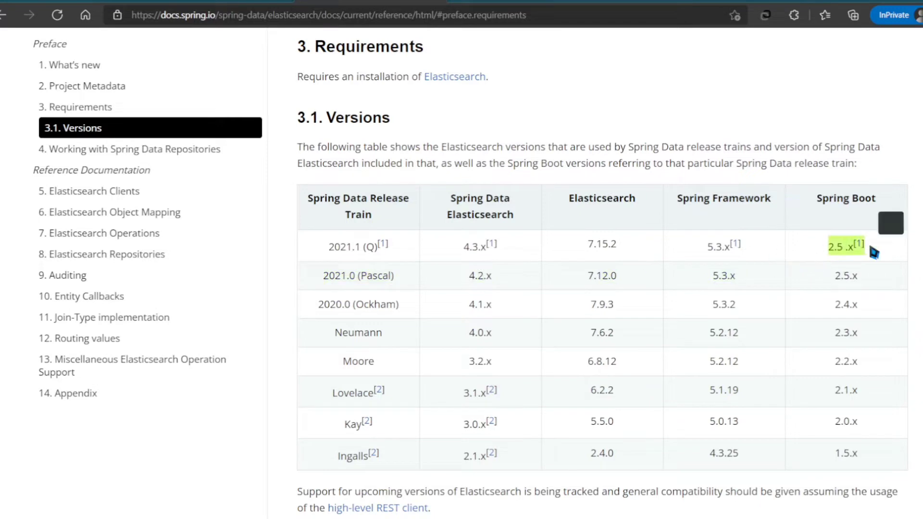
Return to the Spring Initializr page after checking the 2021.0 (Pascal) compatibility row
{"action": "left_click", "coordinate": [862, 242]}
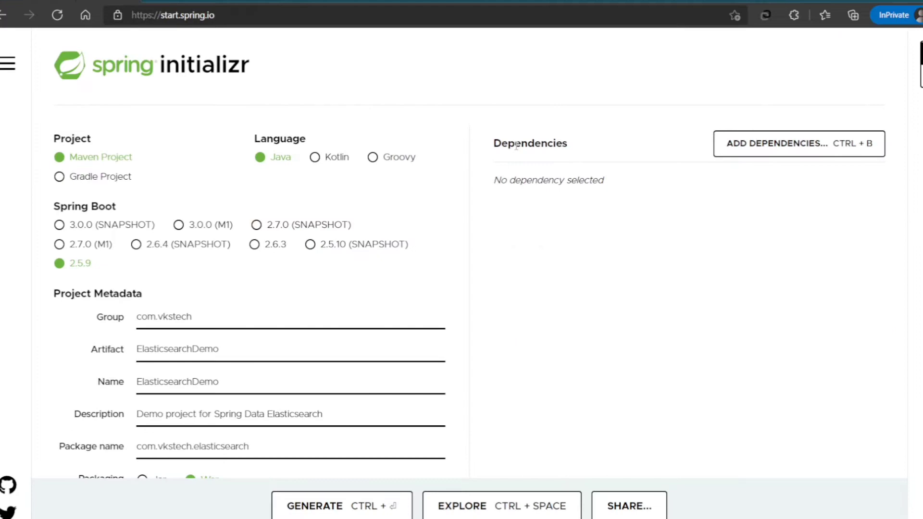
Add Spring Web, Spring Data Elasticsearch and Lombok from the dependency search
{"action": "scroll", "scroll_direction": "down", "scroll_amount": 3}
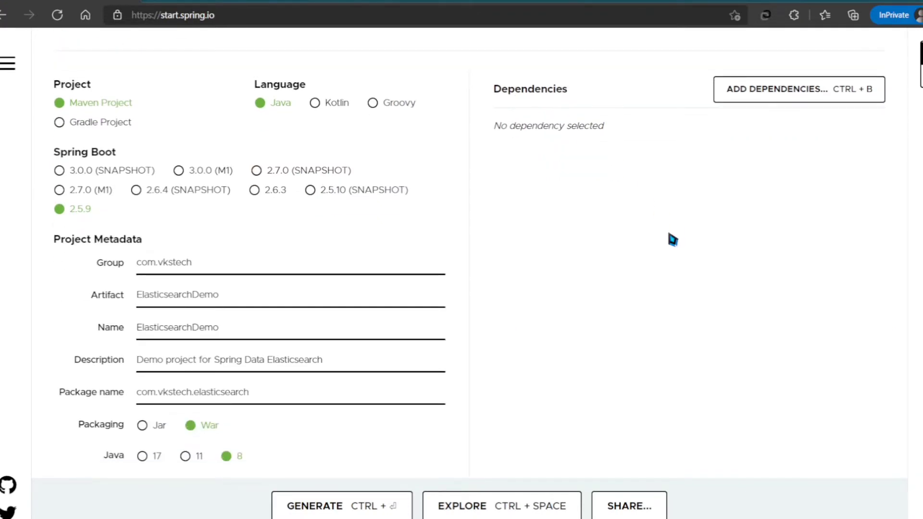
{"action": "left_click", "coordinate": [797, 89]}
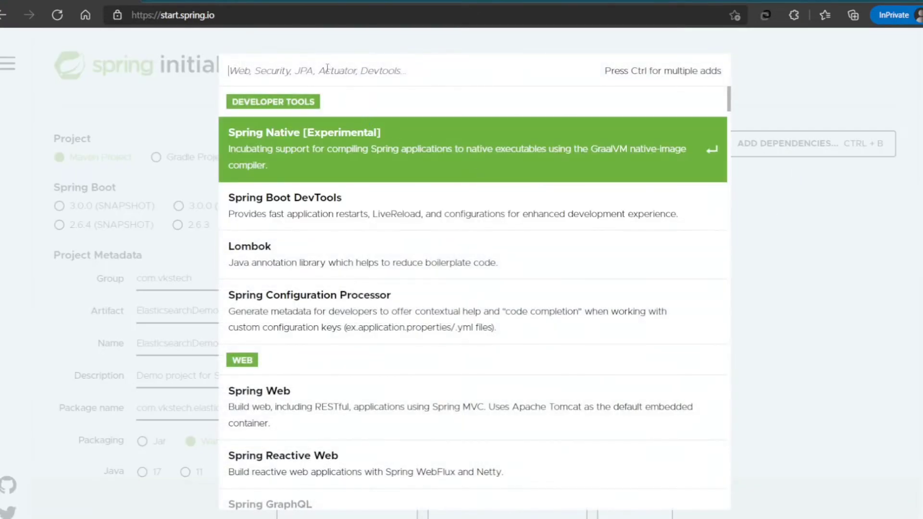
{"action": "type", "text": "we"}
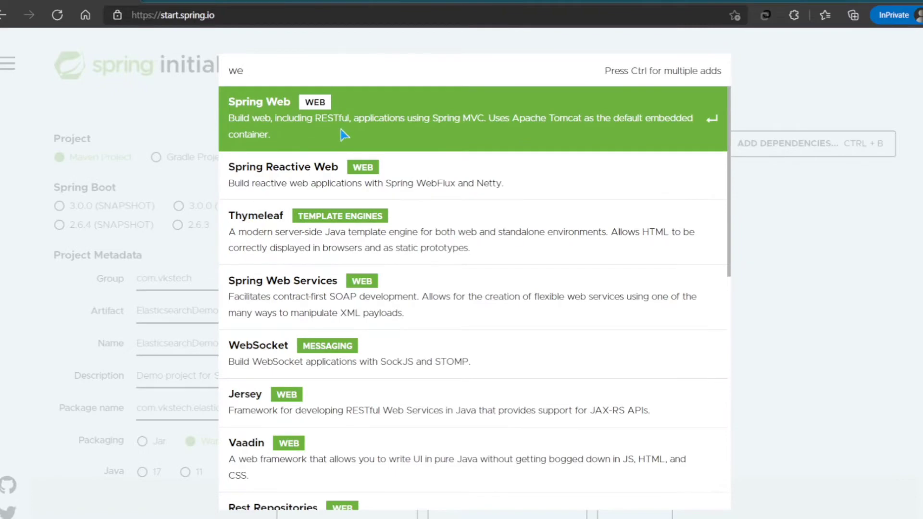
{"action": "type", "text": "e"}
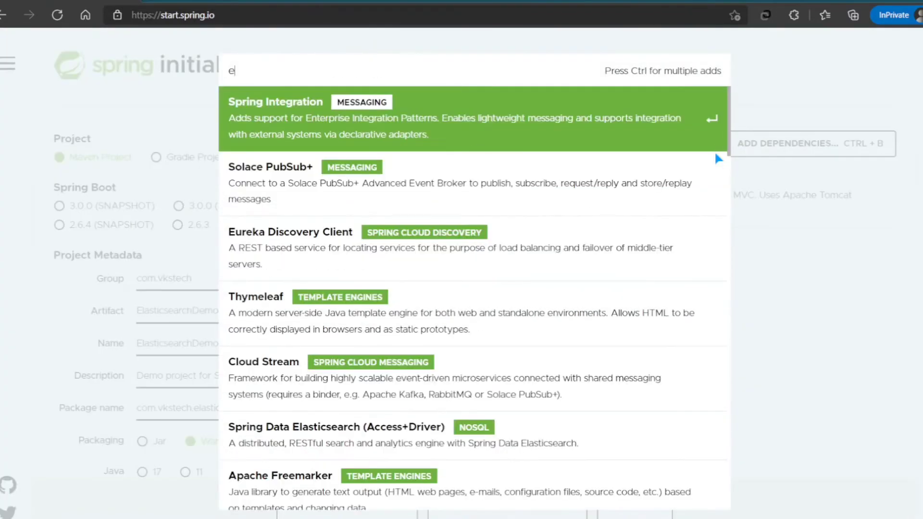
{"action": "type", "text": "las"}
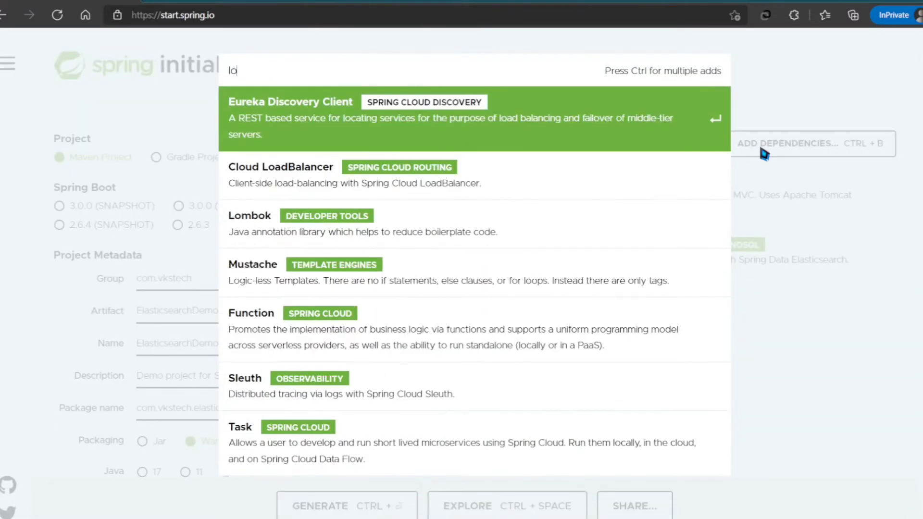
{"action": "type", "text": "mb"}
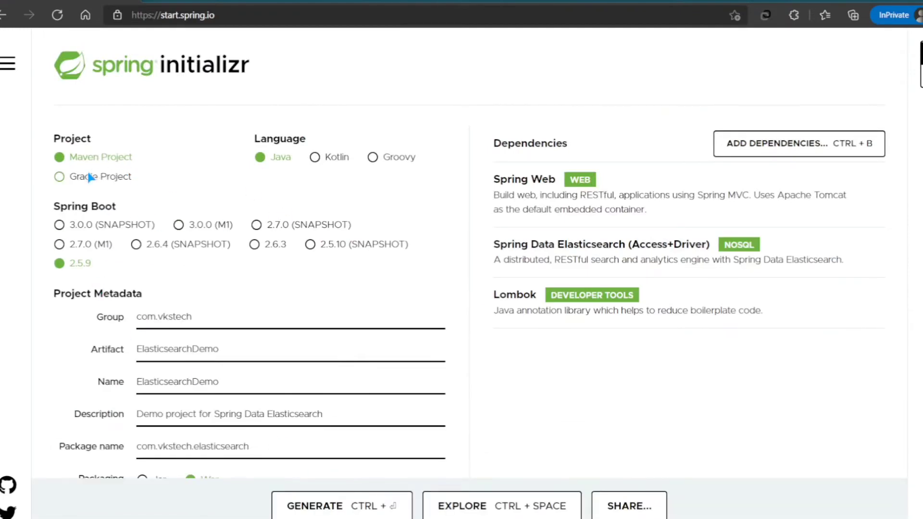
Switch to a Gradle project and generate ElasticsearchDemo.zip
{"action": "left_click", "coordinate": [58, 177]}
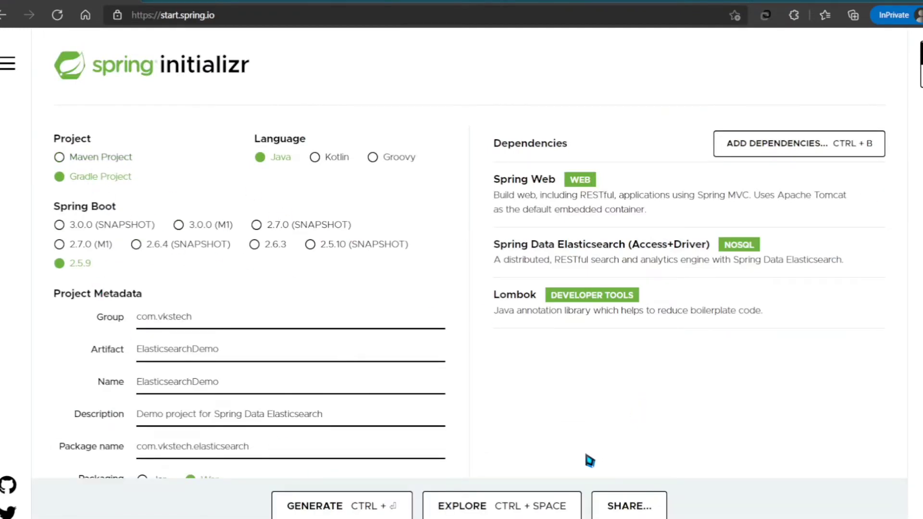
{"action": "scroll", "scroll_direction": "down", "scroll_amount": 3}
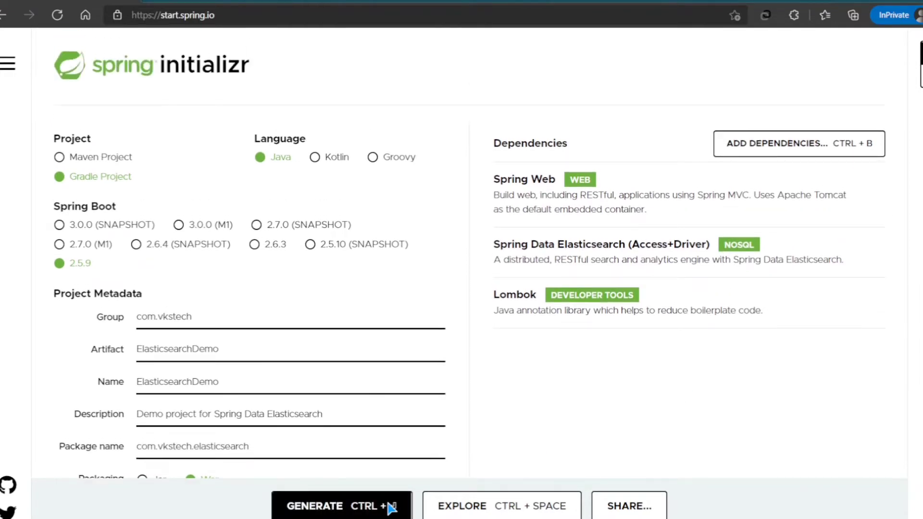
{"action": "left_click", "coordinate": [341, 506]}
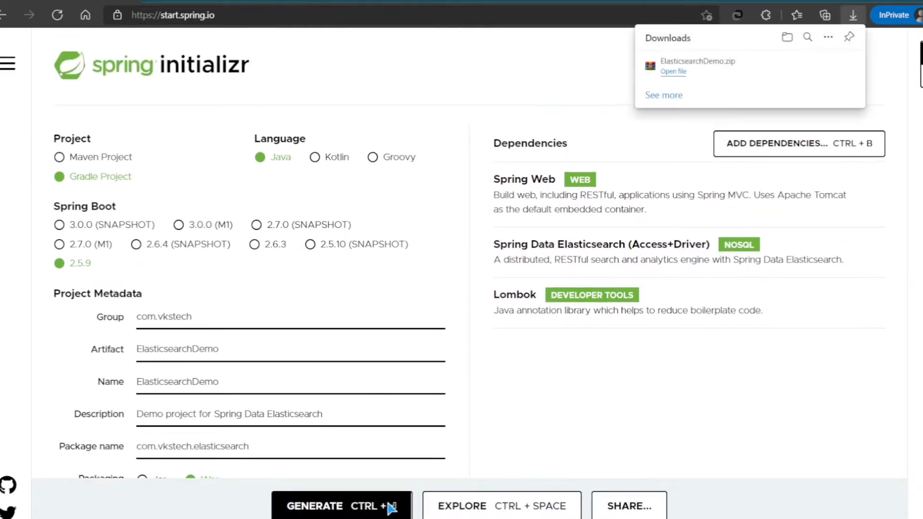
{"action": "mouse_move", "coordinate": [671, 73]}
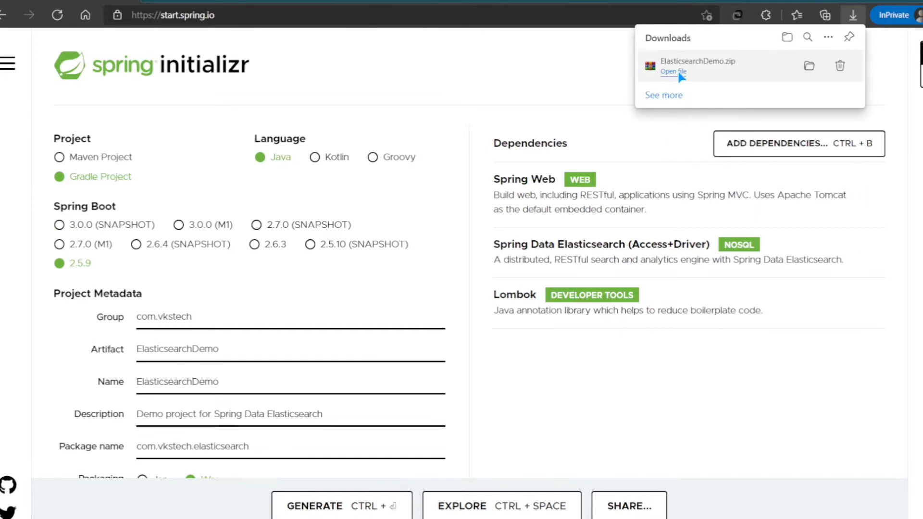
Extract the ElasticsearchDemo folder from the zip into Downloads and close WinRAR
{"action": "left_click", "coordinate": [673, 71]}
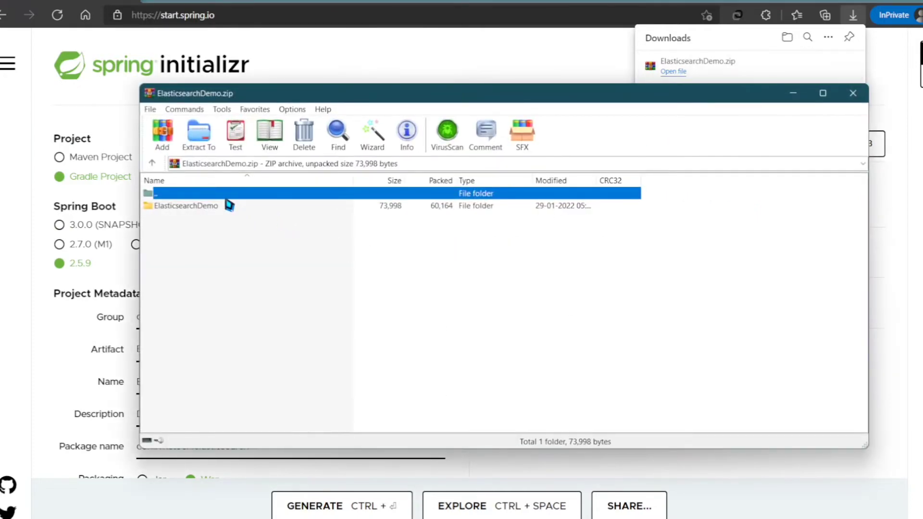
{"action": "left_click", "coordinate": [197, 133]}
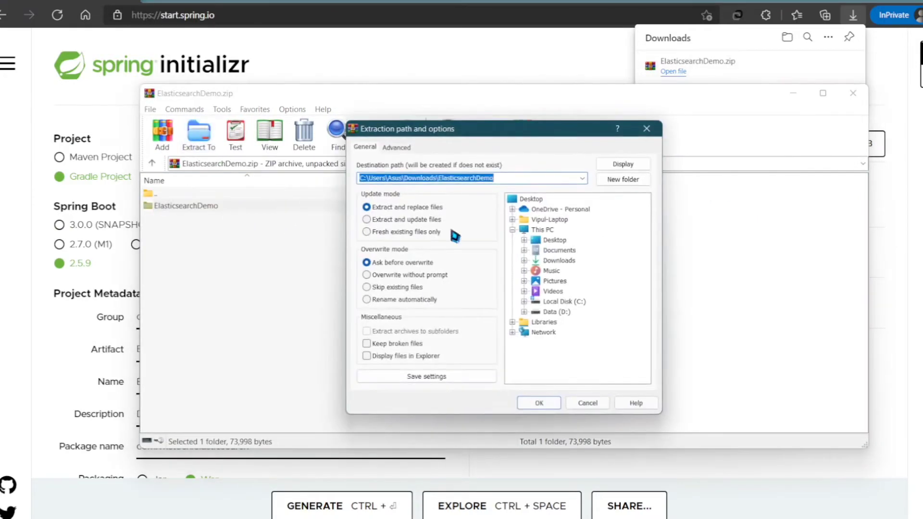
{"action": "left_click", "coordinate": [554, 240]}
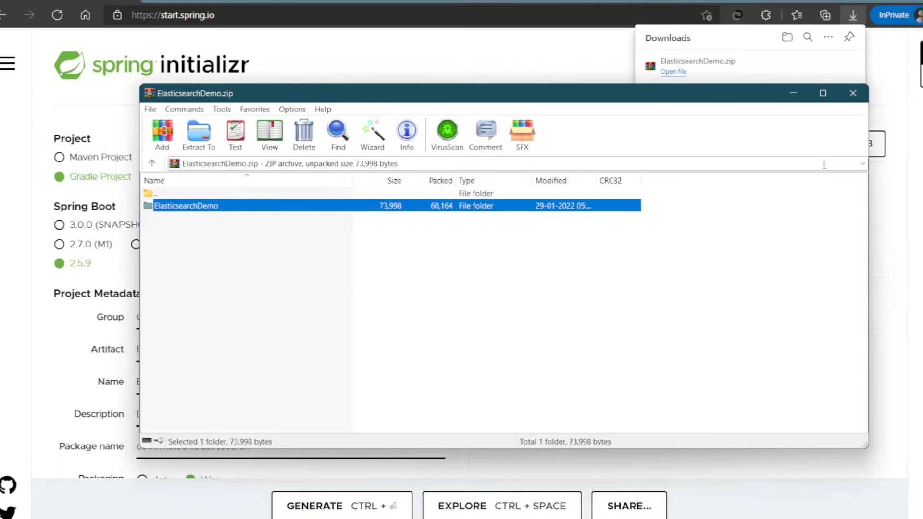
{"action": "left_click", "coordinate": [853, 92]}
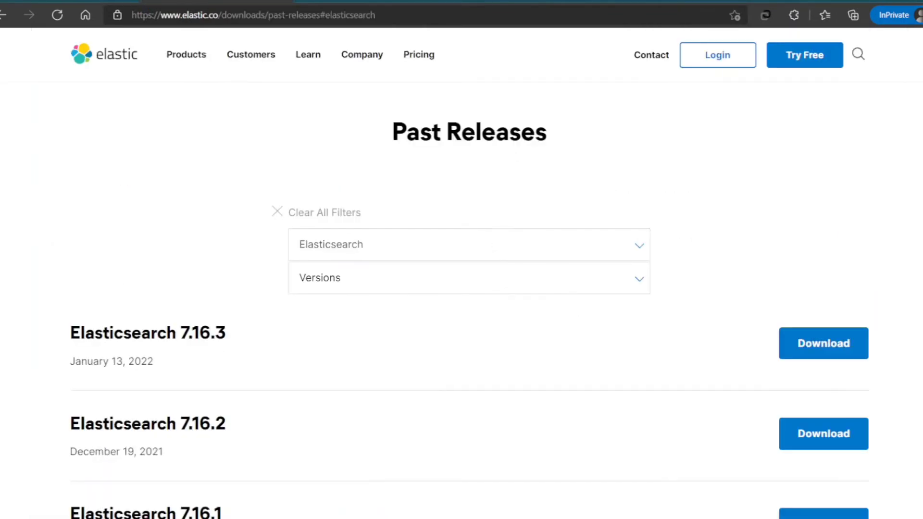
Filter past releases to Elasticsearch 7.12.0, download the Windows archive and open it
{"action": "left_click", "coordinate": [362, 54]}
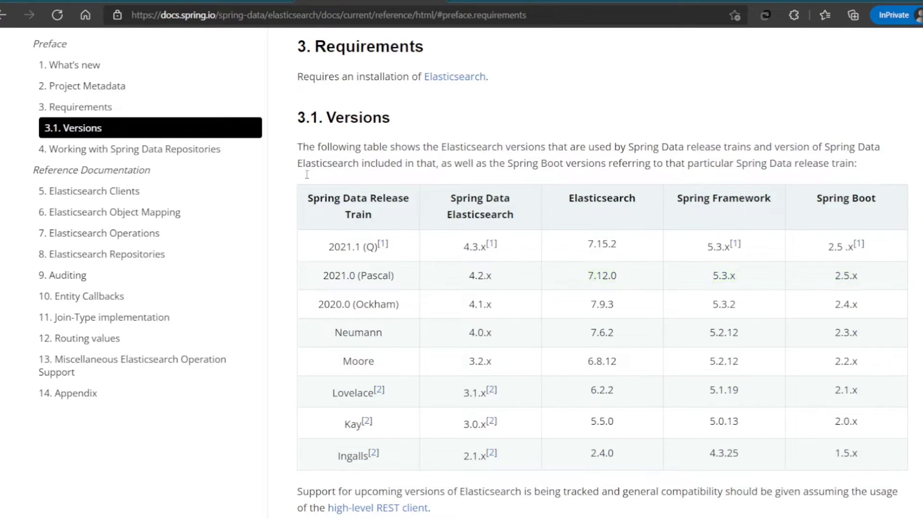
{"action": "left_click", "coordinate": [454, 76]}
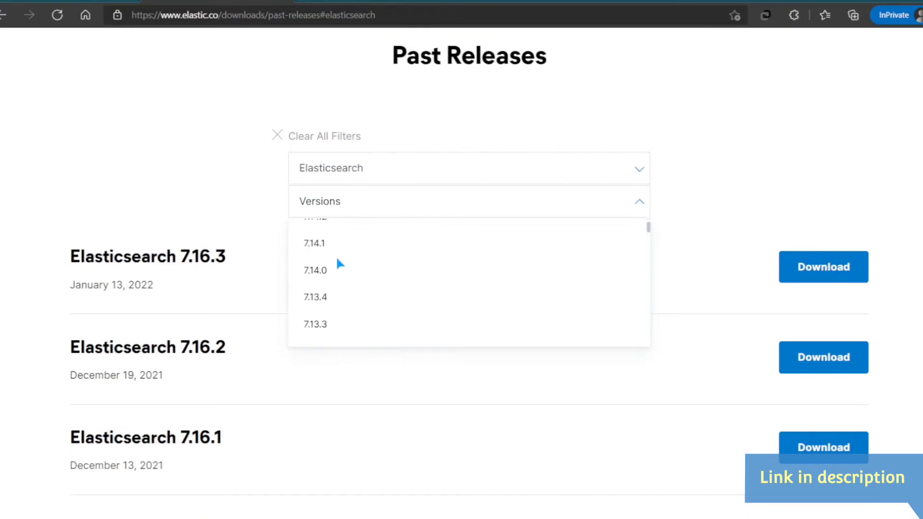
{"action": "scroll", "scroll_direction": "down", "scroll_amount": 3}
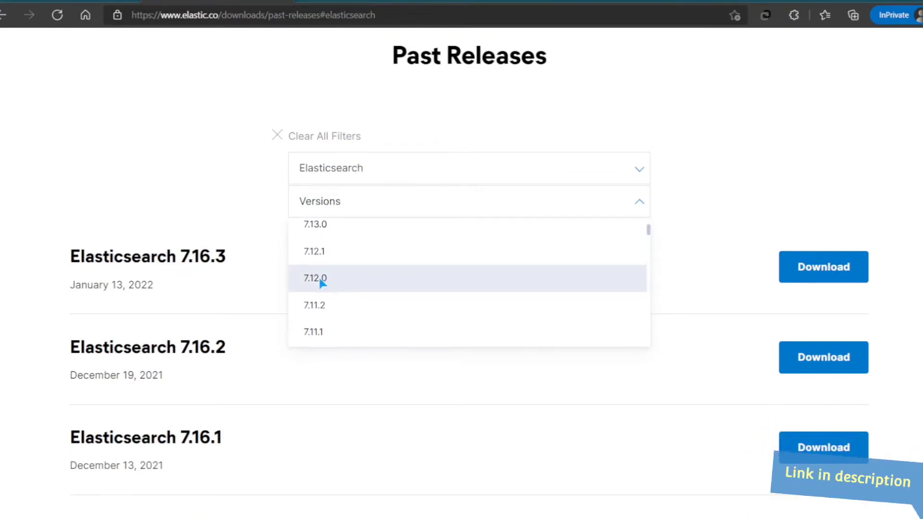
{"action": "left_click", "coordinate": [315, 278]}
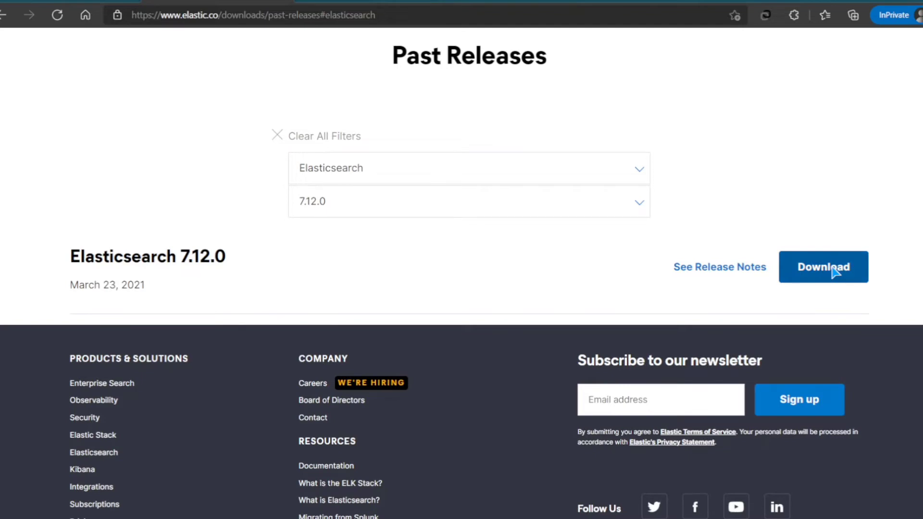
{"action": "left_click", "coordinate": [823, 267]}
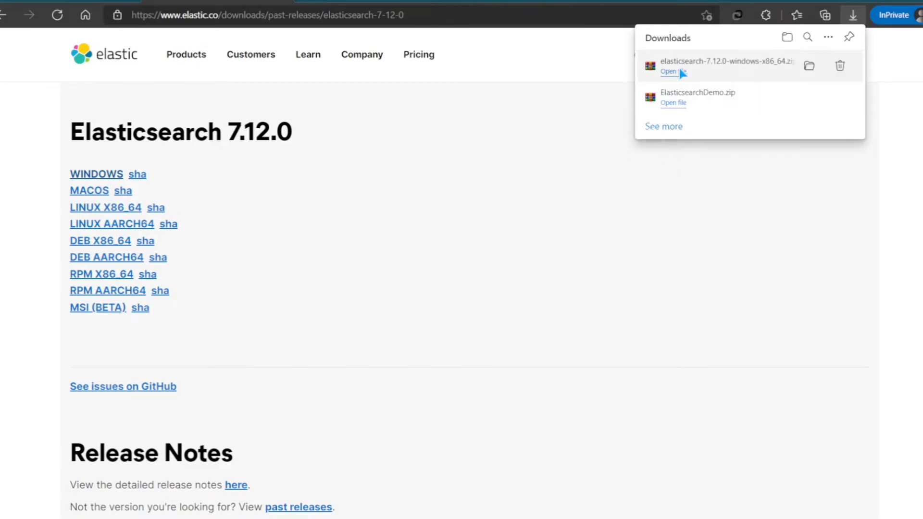
{"action": "left_click", "coordinate": [674, 71]}
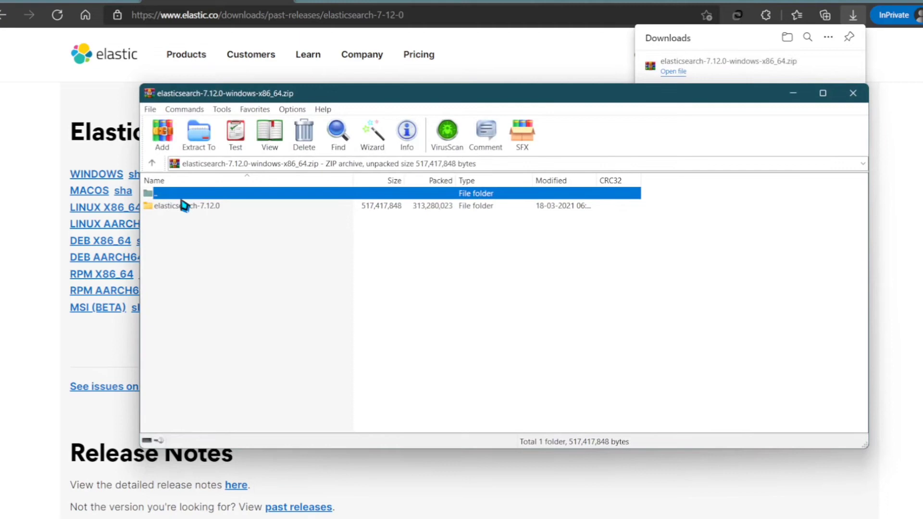
Cancel the Extract To dialog aimed at C:\elk and close the Elasticsearch archive
{"action": "left_click", "coordinate": [198, 132]}
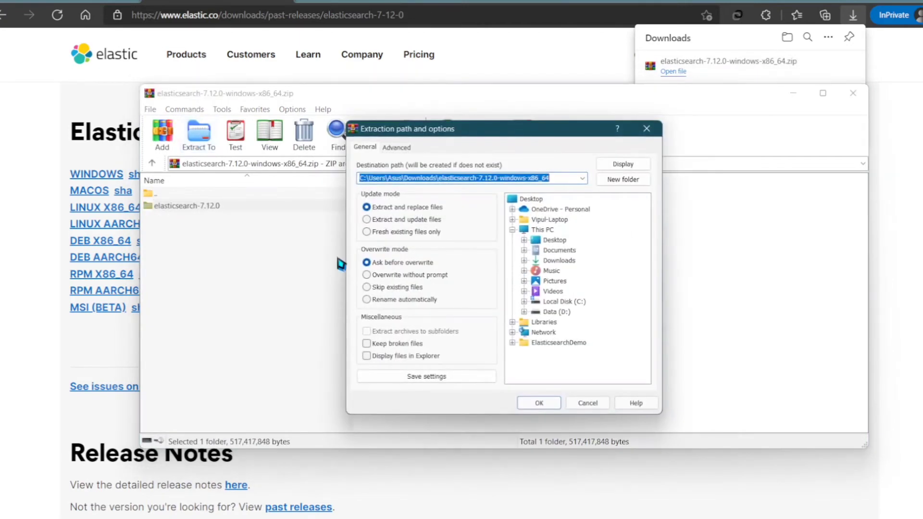
{"action": "mouse_move", "coordinate": [527, 306]}
{"action": "type", "text": "C:\\elk"}
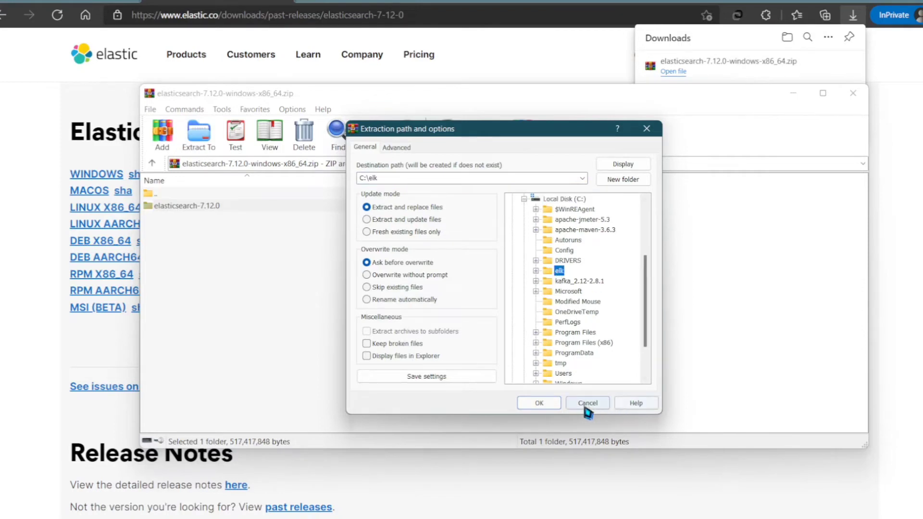
{"action": "left_click", "coordinate": [537, 403]}
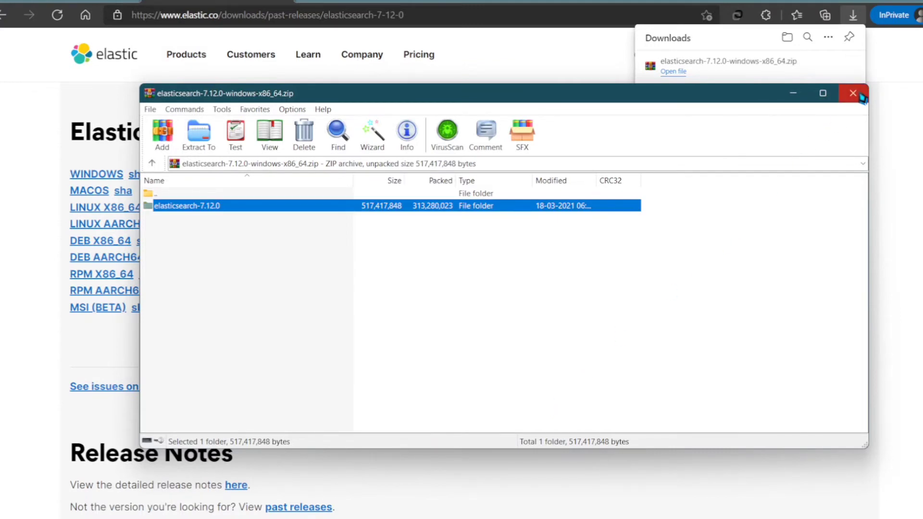
{"action": "left_click", "coordinate": [853, 93]}
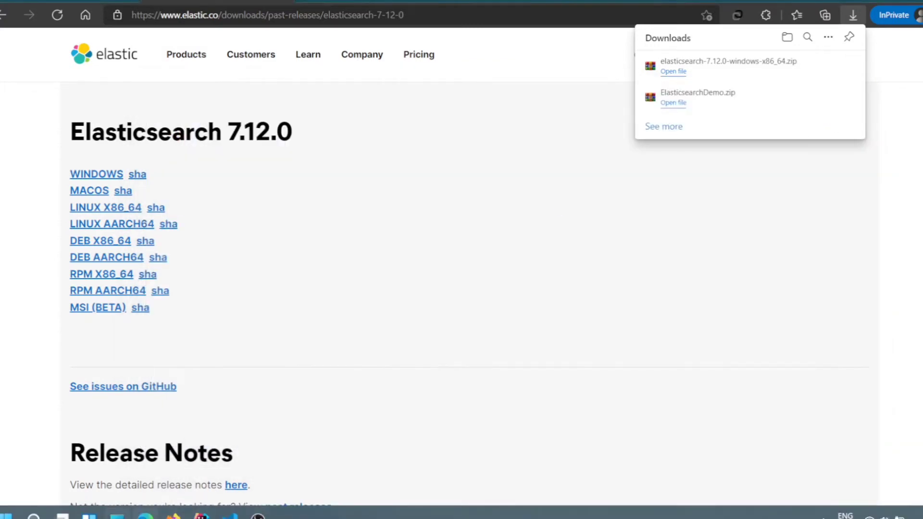
Browse to C:\elk\elasticsearch-7.12.0\bin and run elasticsearch.bat
{"action": "left_click", "coordinate": [787, 37]}
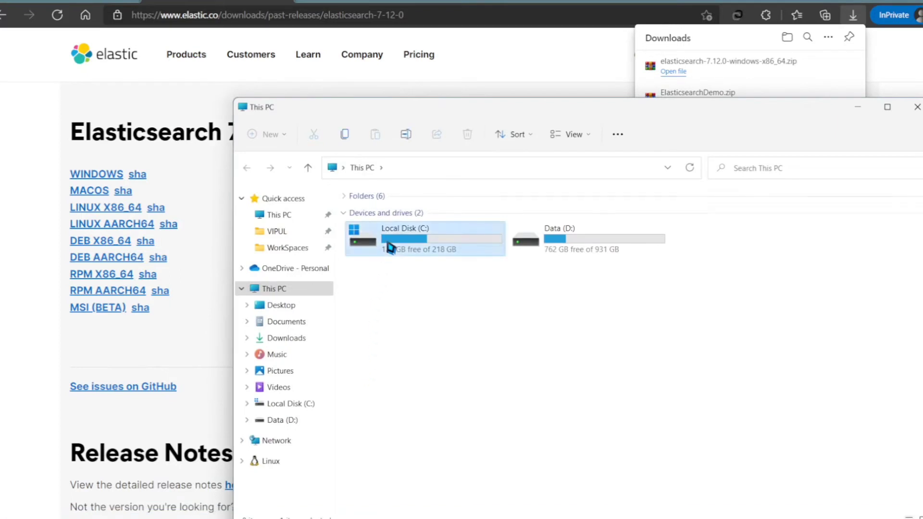
{"action": "double_click", "coordinate": [404, 239]}
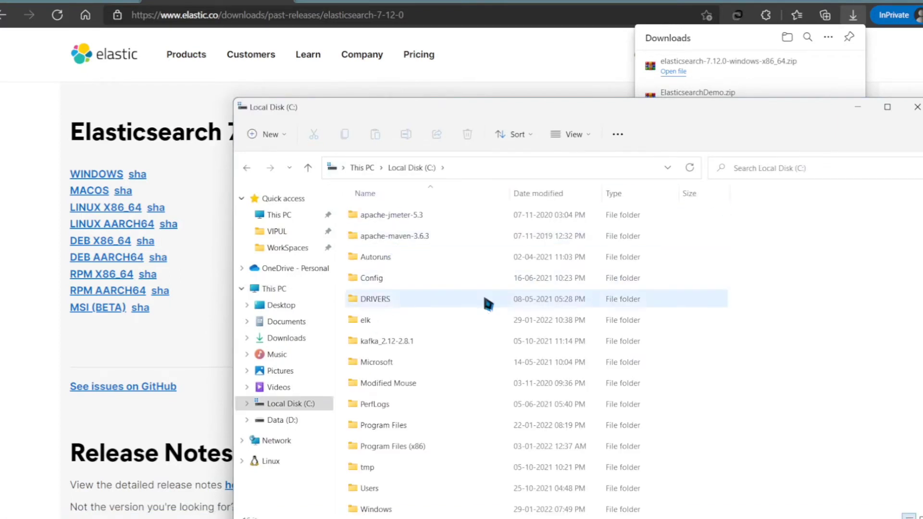
{"action": "double_click", "coordinate": [365, 320]}
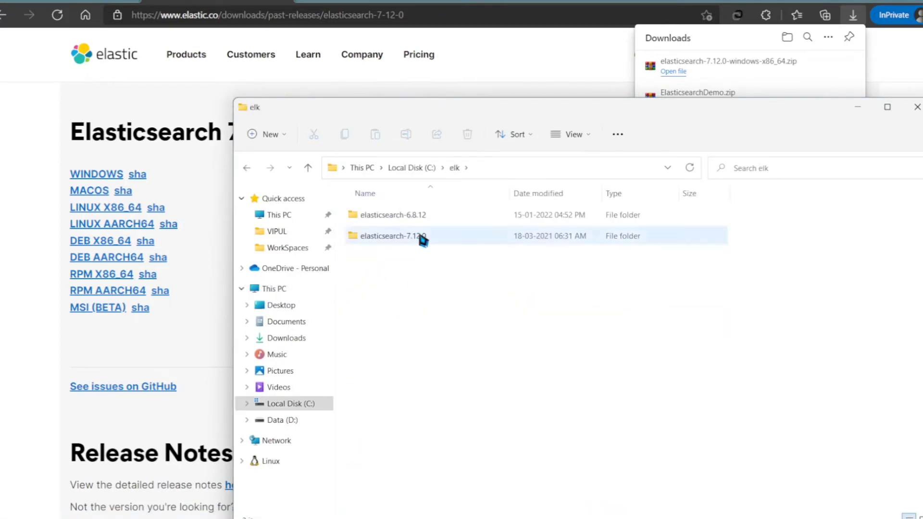
{"action": "double_click", "coordinate": [391, 236]}
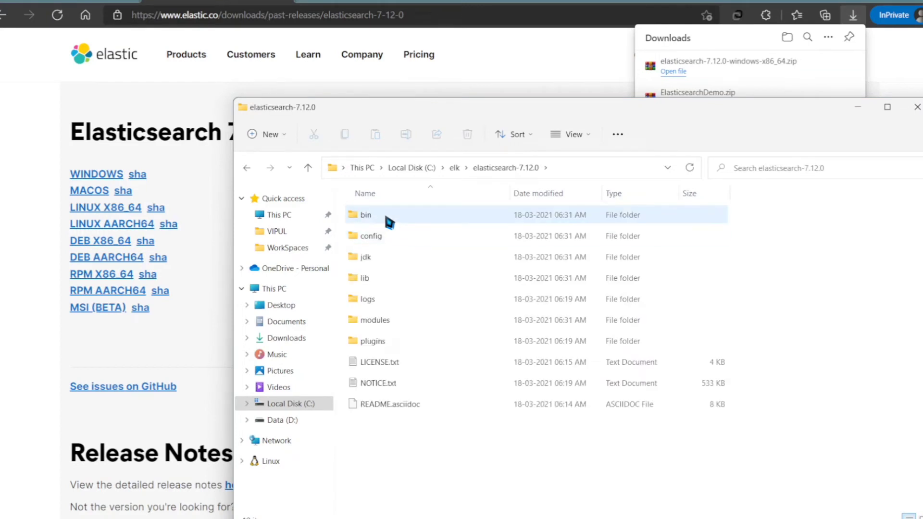
{"action": "double_click", "coordinate": [366, 215]}
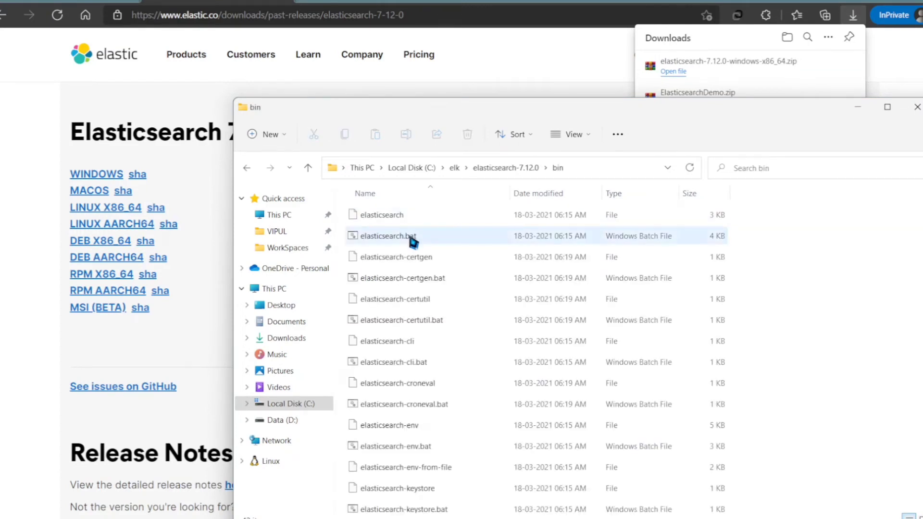
{"action": "double_click", "coordinate": [386, 235]}
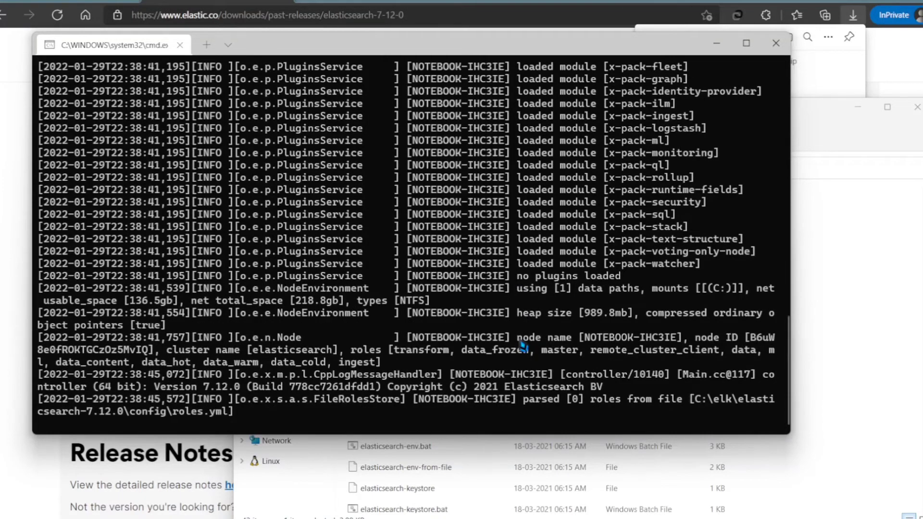
Scroll the startup log until publish_address 127.0.0.1:9200 and 'started' appear
{"action": "scroll", "scroll_direction": "down", "scroll_amount": 3}
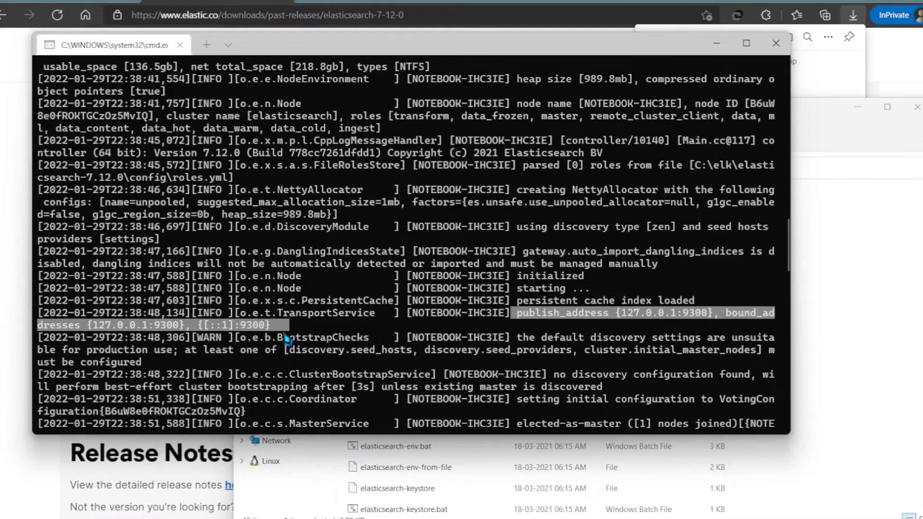
{"action": "scroll", "scroll_direction": "down", "scroll_amount": 3}
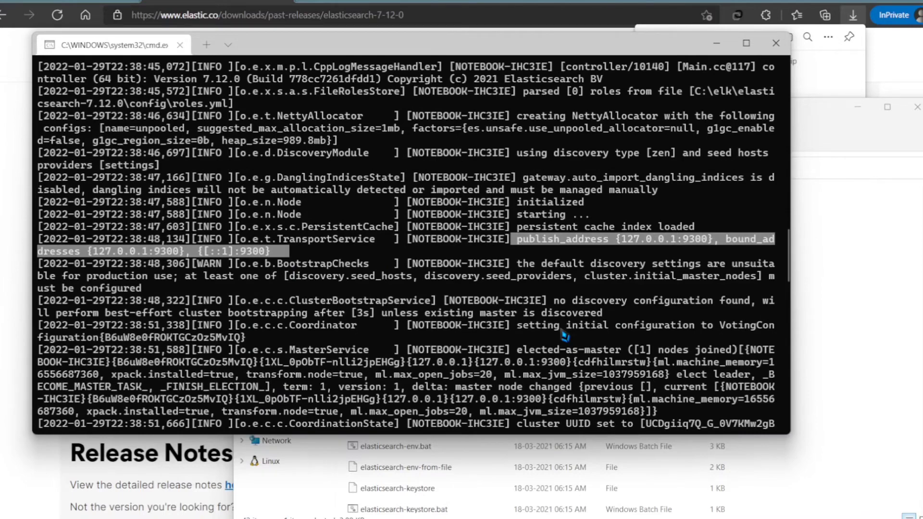
{"action": "scroll", "scroll_direction": "down", "scroll_amount": 3}
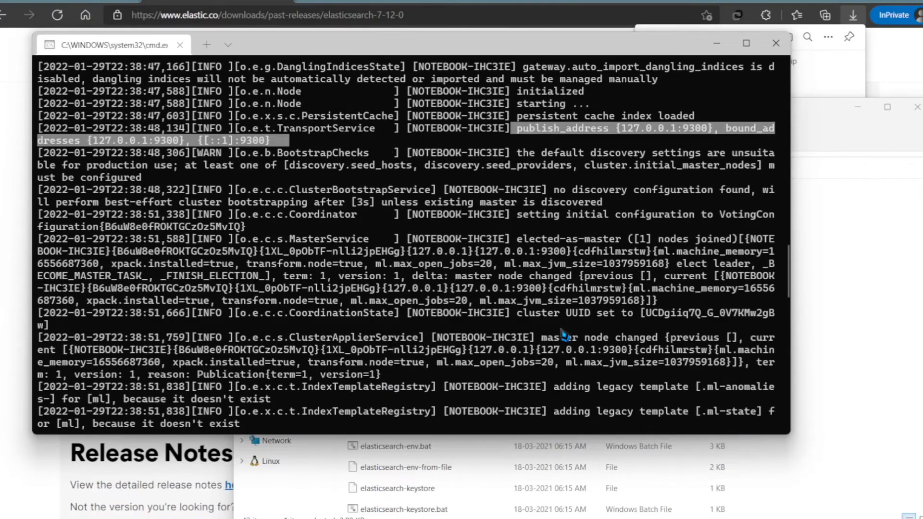
{"action": "scroll", "scroll_direction": "down", "scroll_amount": 3}
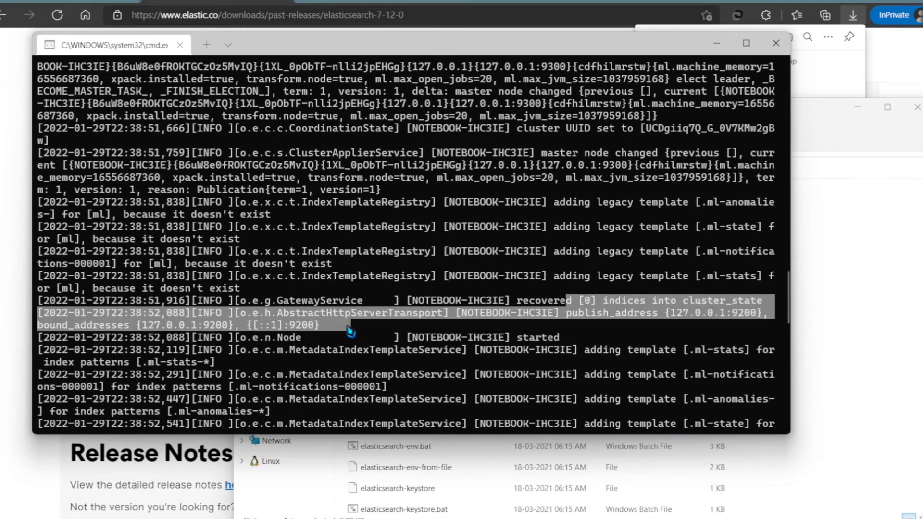
{"action": "mouse_move", "coordinate": [560, 344]}
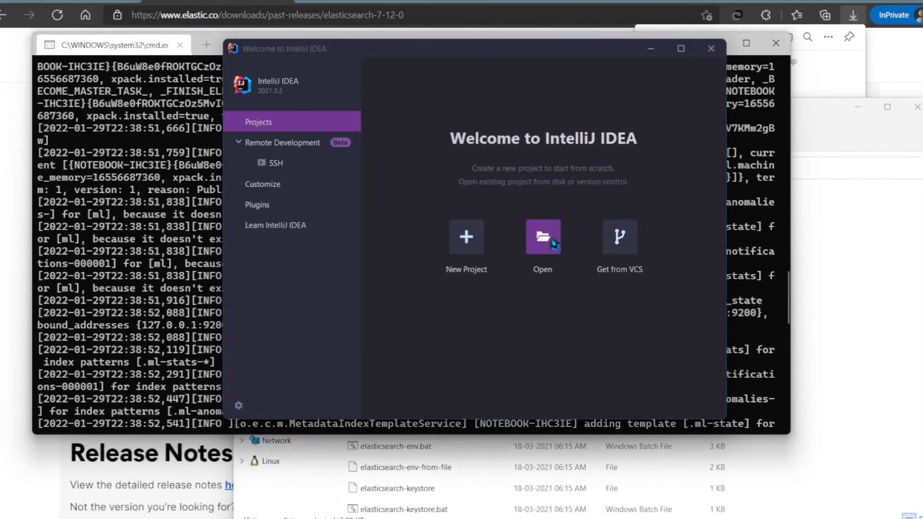
Open Desktop\ElasticsearchDemo as a project and let Gradle sync
{"action": "left_click", "coordinate": [542, 237]}
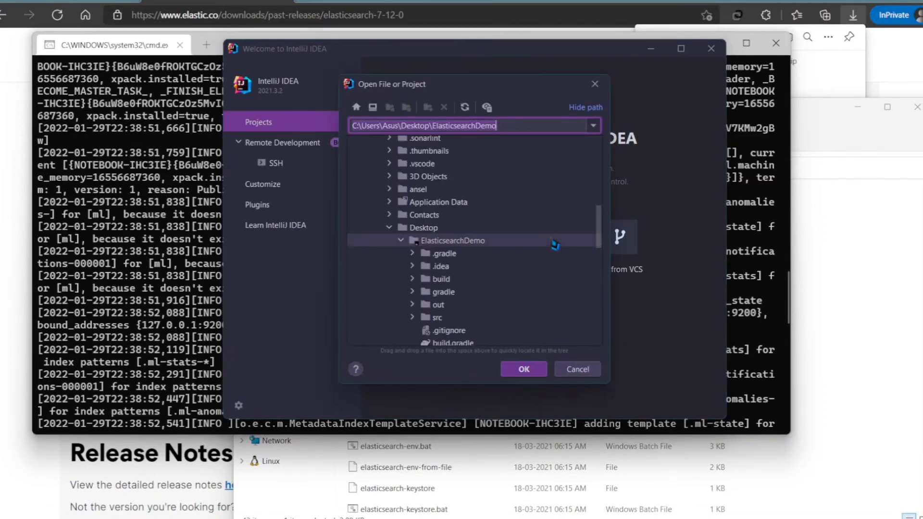
{"action": "left_click", "coordinate": [372, 107]}
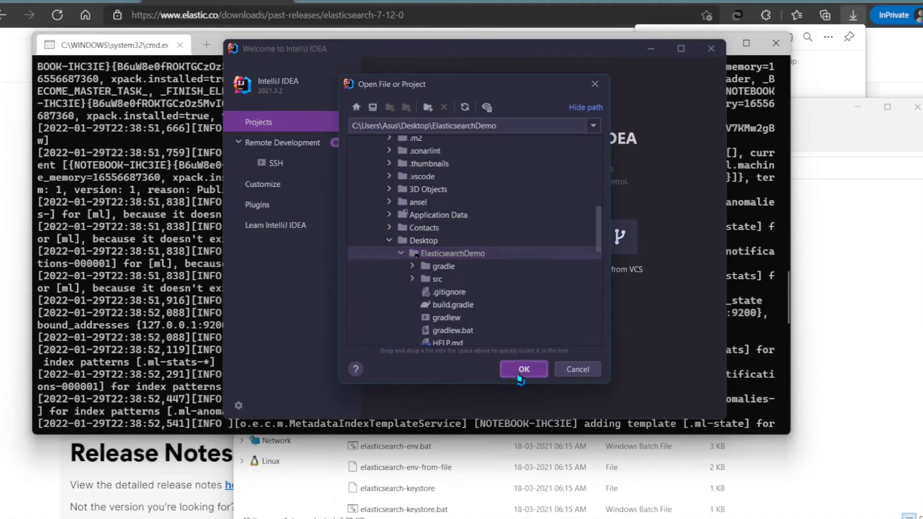
{"action": "left_click", "coordinate": [522, 369]}
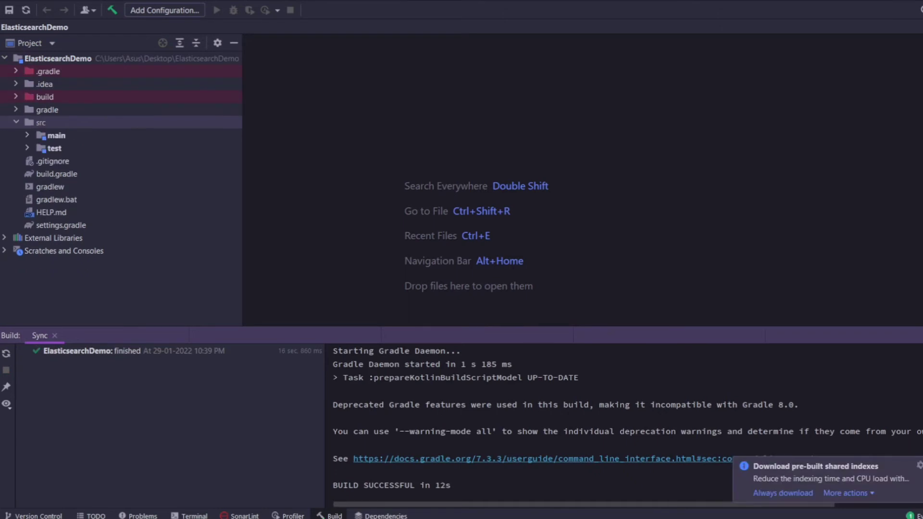
Locate ElasticsearchDemoApplication under src/main/java and bring it up in the editor
{"action": "left_click", "coordinate": [27, 136]}
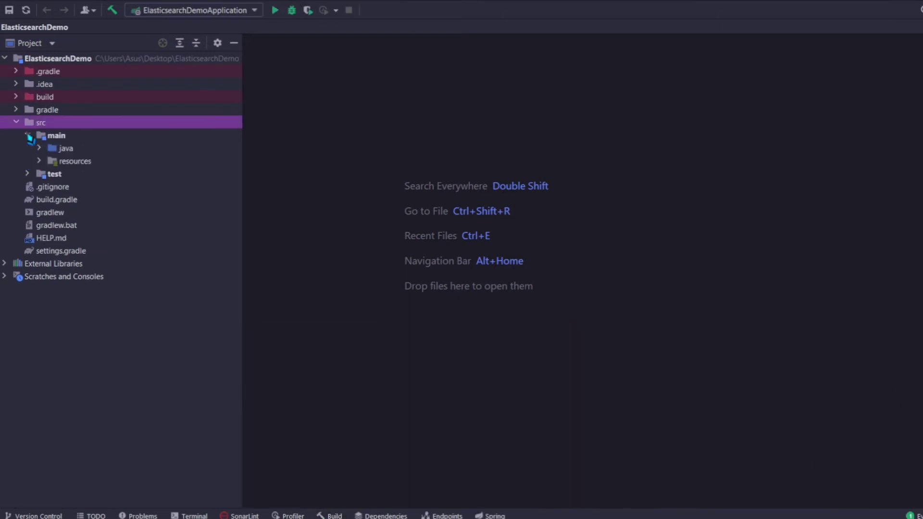
{"action": "left_click", "coordinate": [39, 147]}
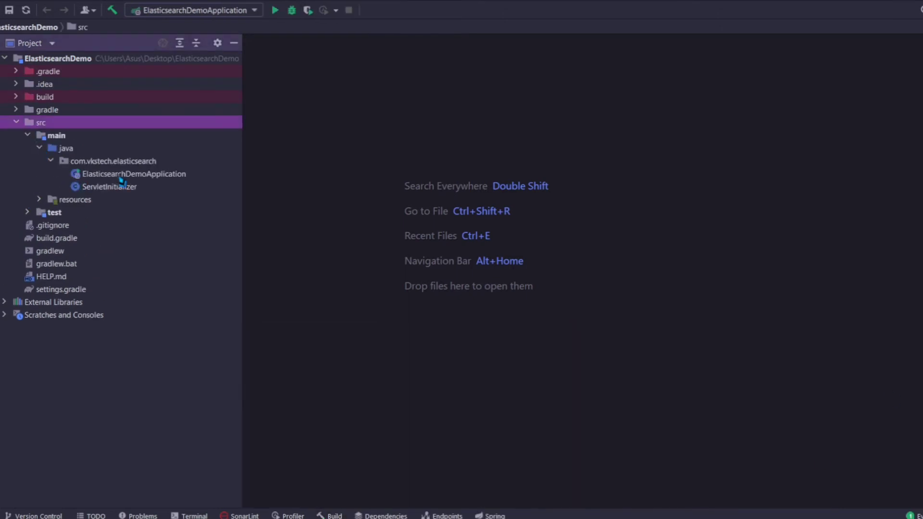
{"action": "double_click", "coordinate": [132, 174]}
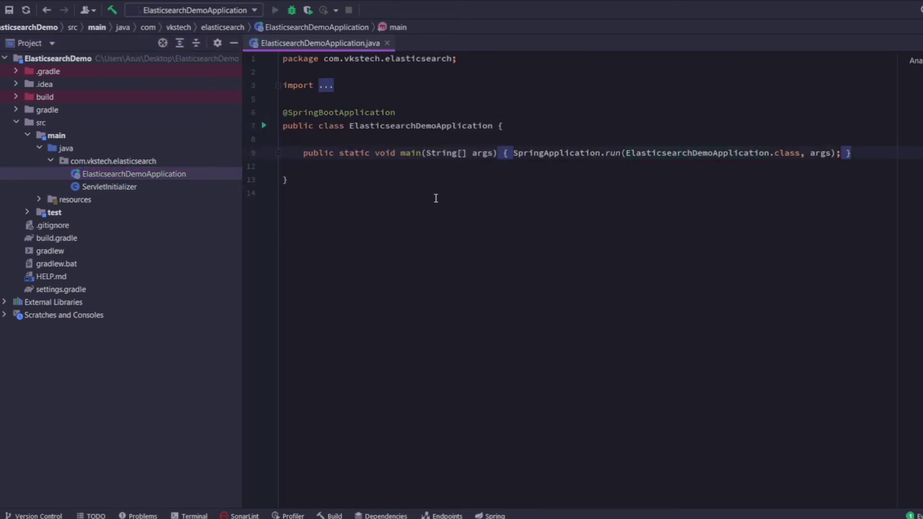
{"action": "left_click", "coordinate": [343, 153]}
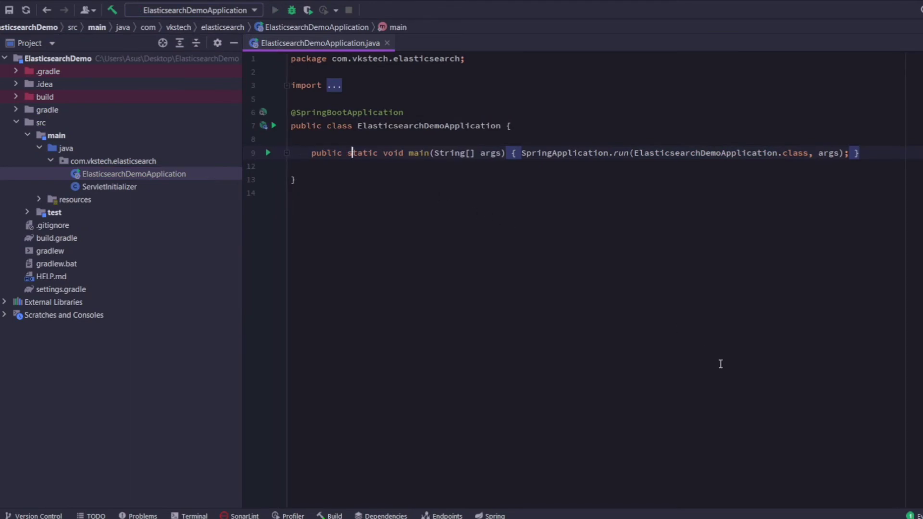
Run ElasticsearchDemoApplication and confirm the Elasticsearch version line in the console log
{"action": "left_click", "coordinate": [274, 11]}
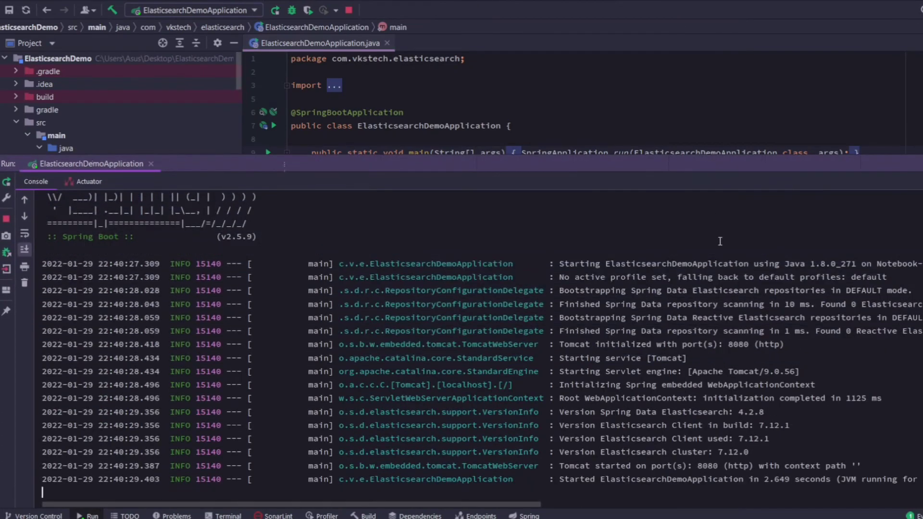
{"action": "mouse_move", "coordinate": [705, 378]}
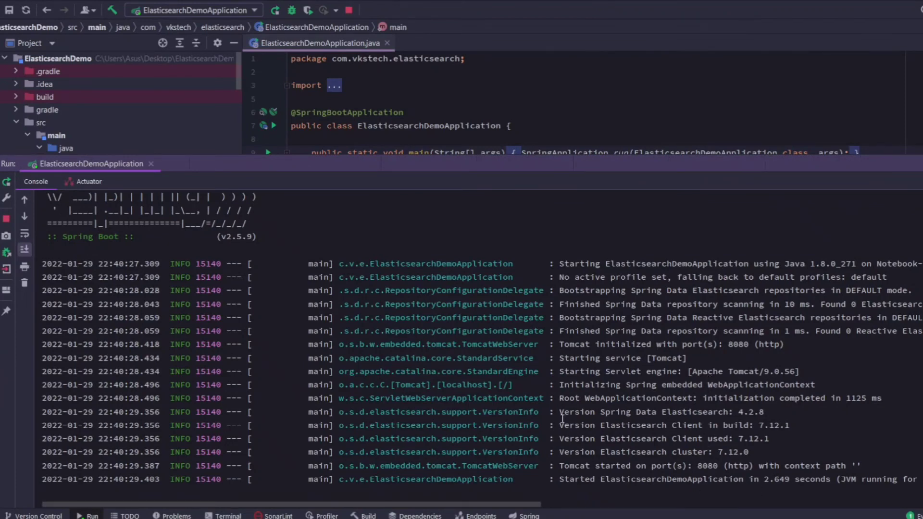
{"action": "double_click", "coordinate": [588, 411]}
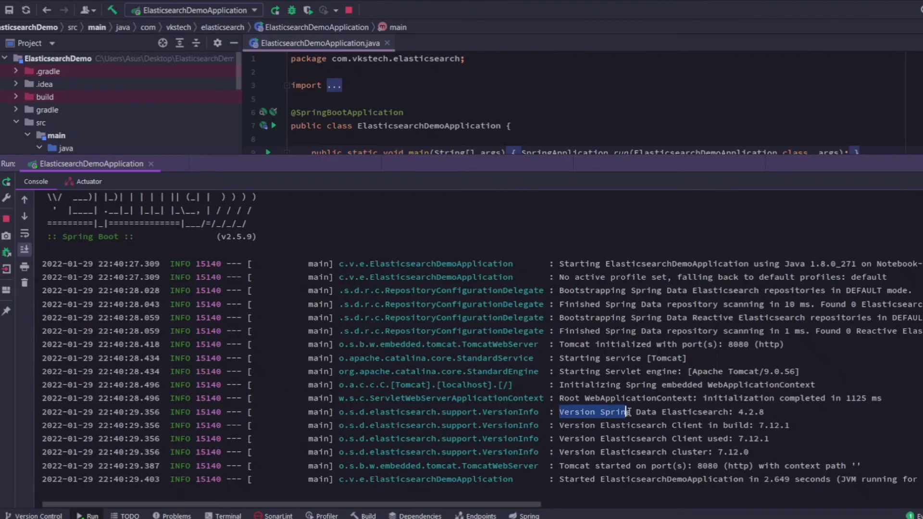